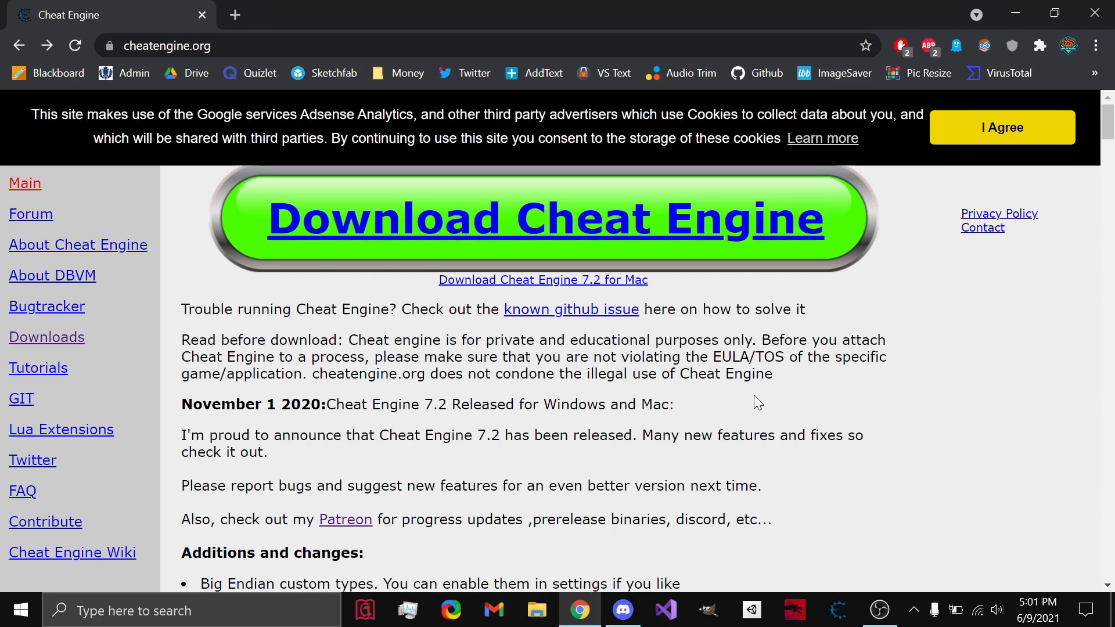
mouse_move(519, 453)
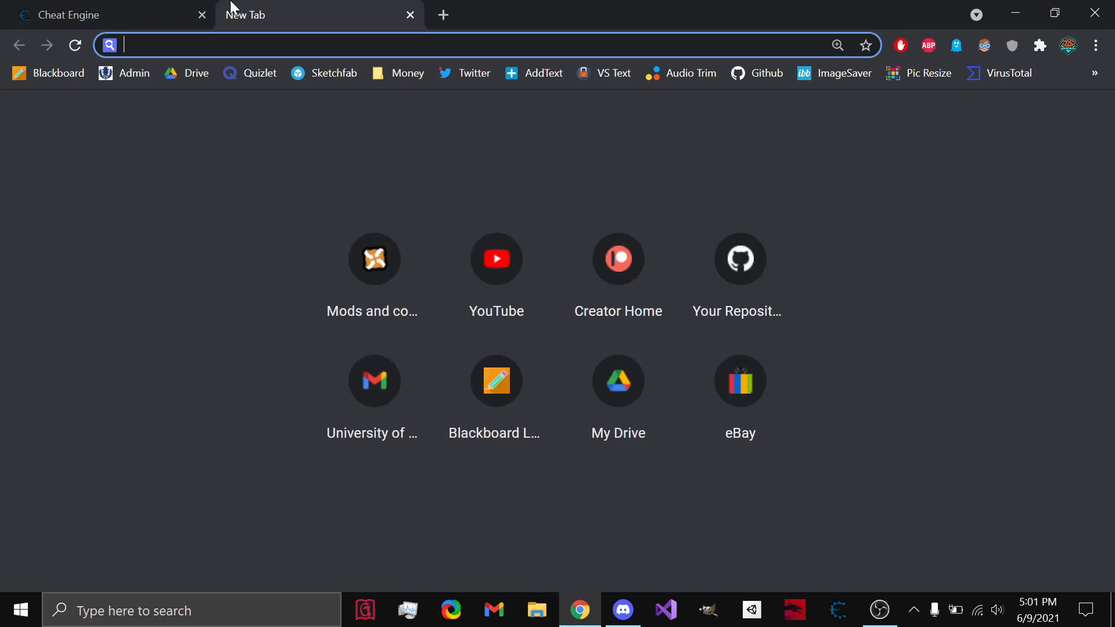
Open the cheatengine.org downloads page and read the clean install file and raw files note
text(cheatengine.org)
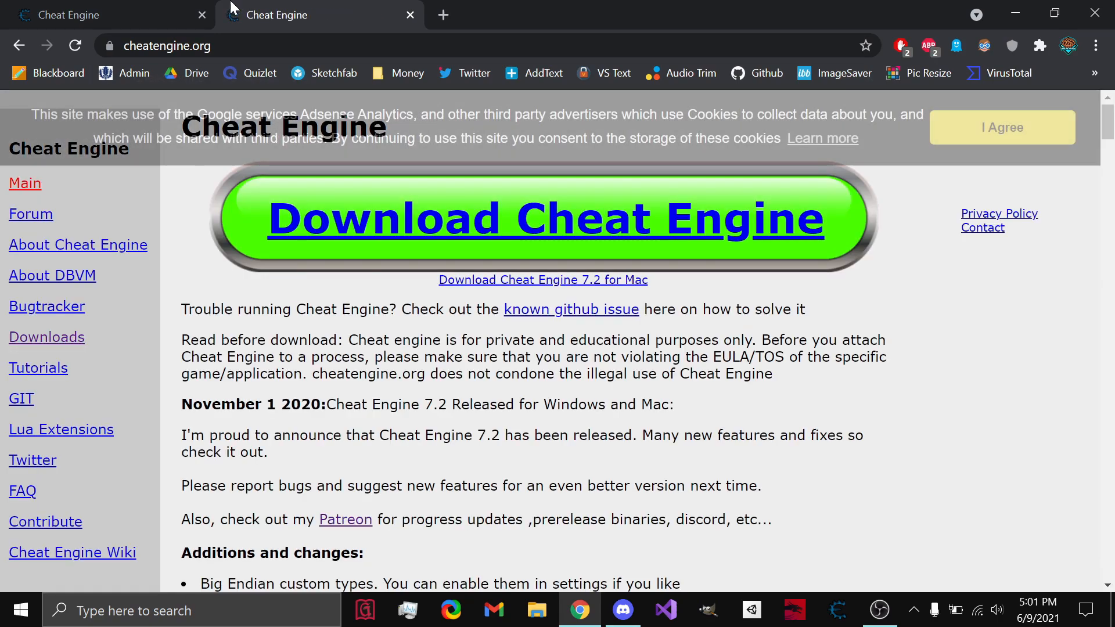
click(409, 16)
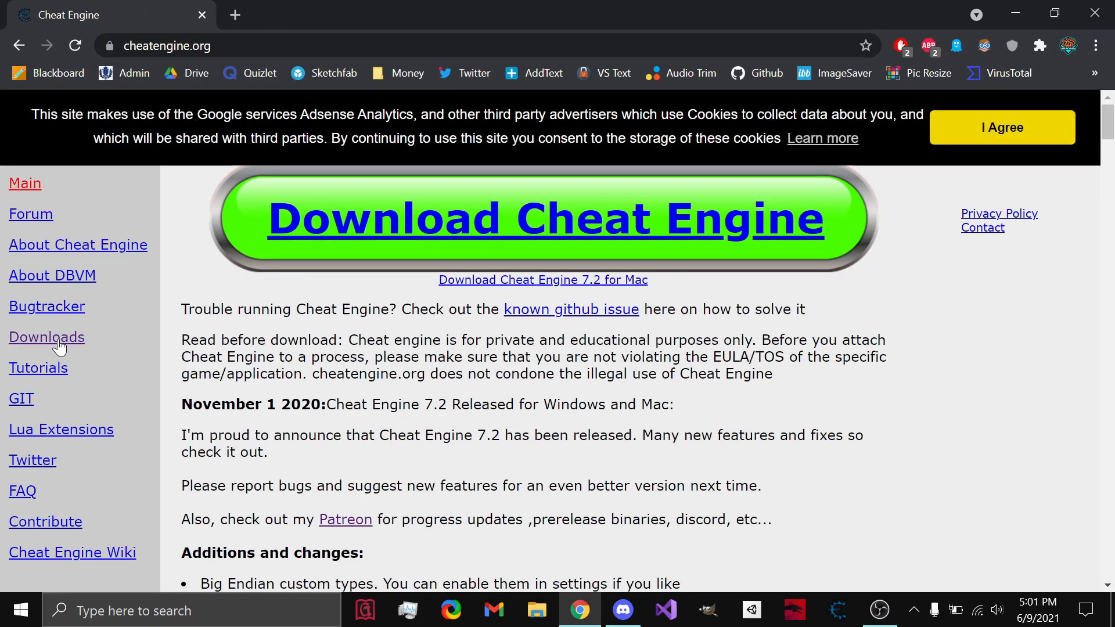
click(46, 337)
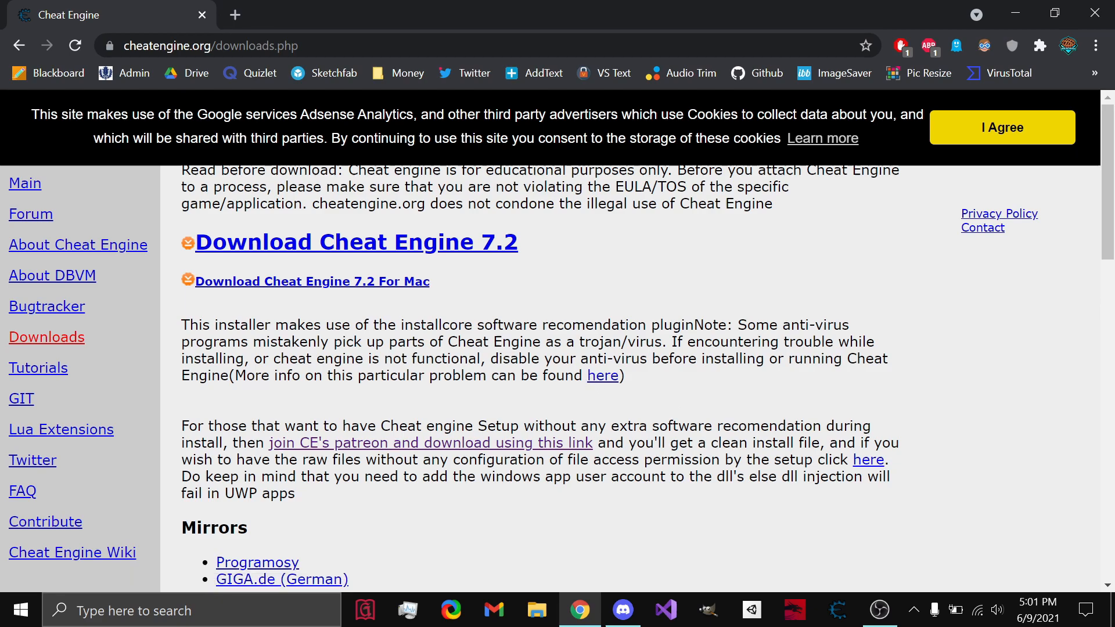
drag(522, 425, 711, 425)
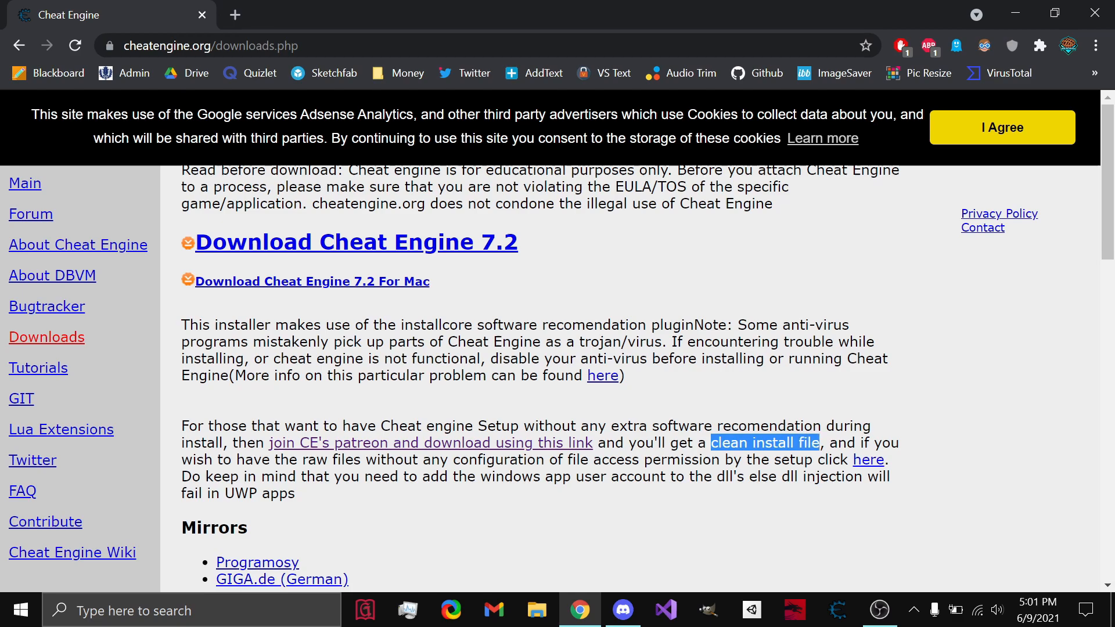
mouse_move(683, 514)
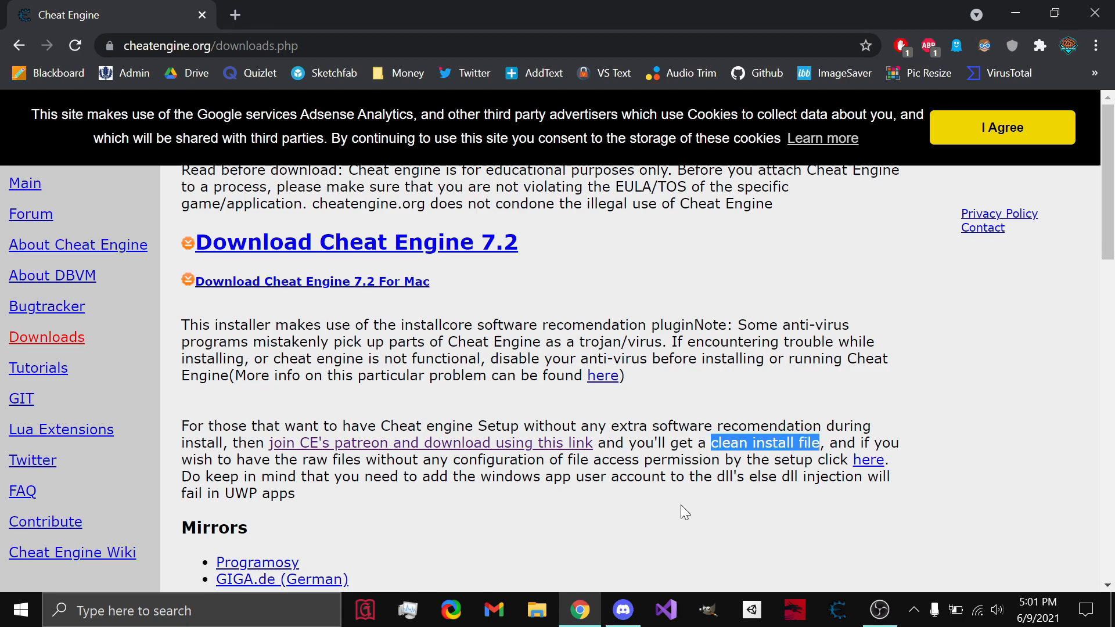
click(663, 519)
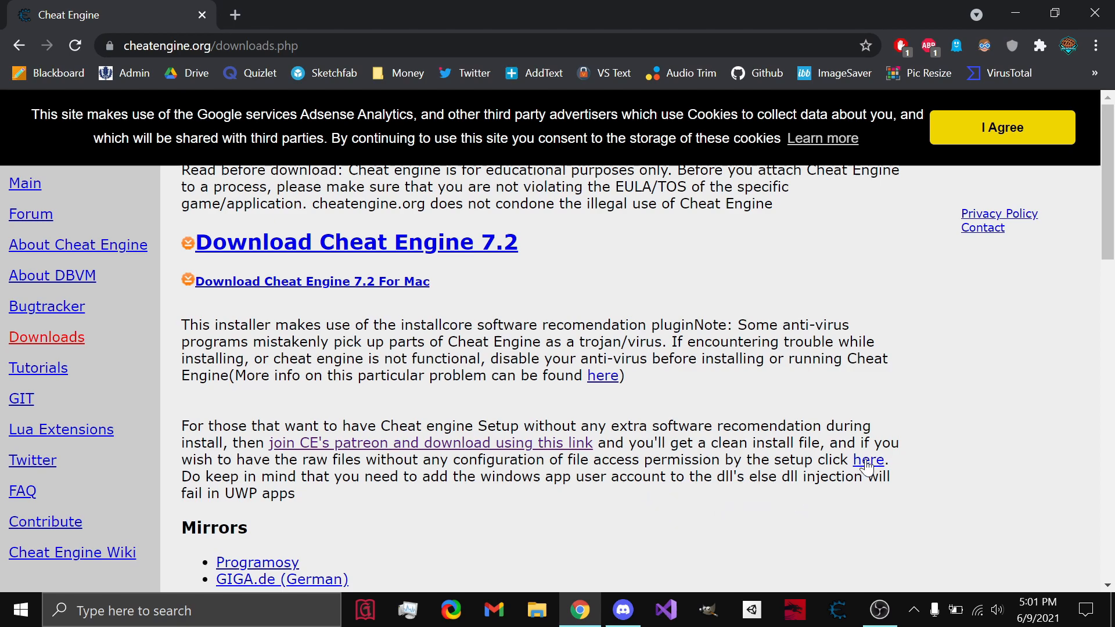
Download the 40.4 MB Cheat Engine 7.2 raw-files .rar and open it
click(868, 459)
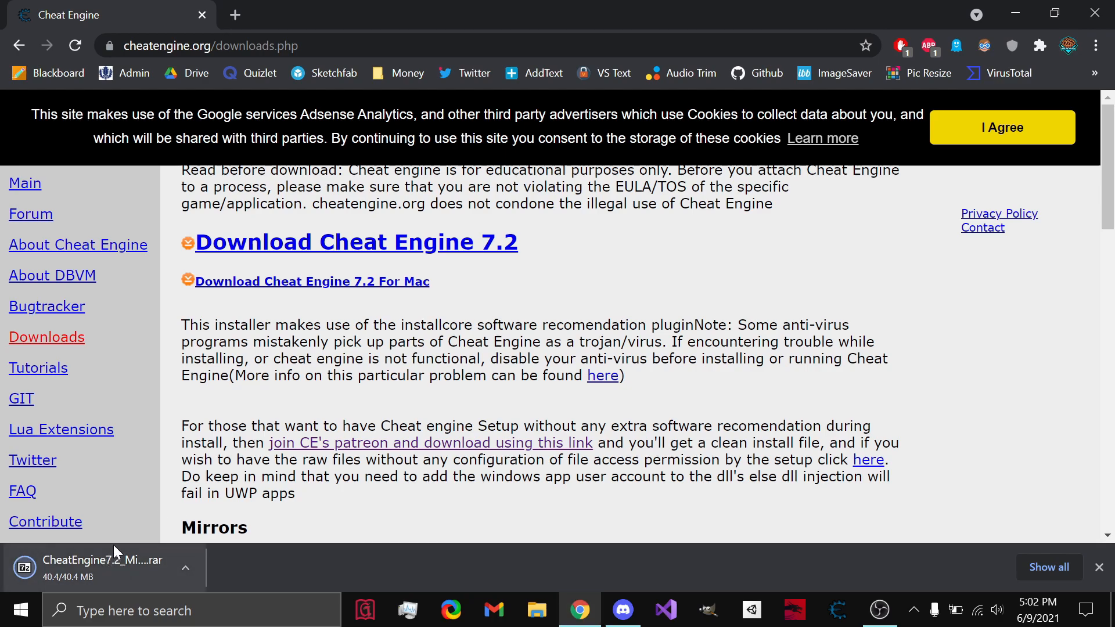
mouse_move(136, 581)
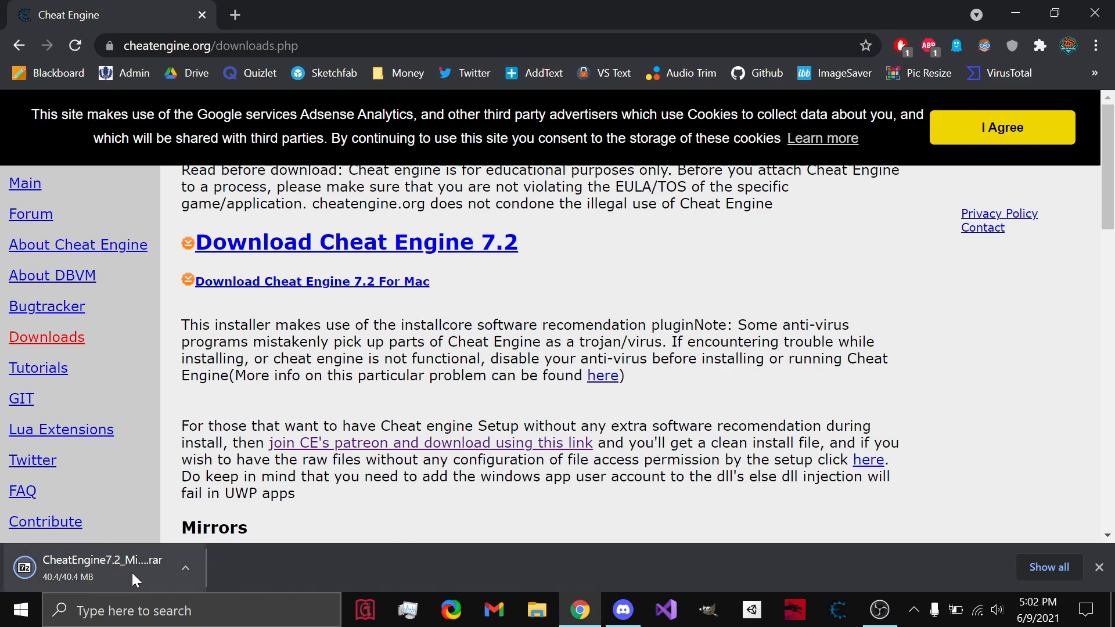
click(102, 561)
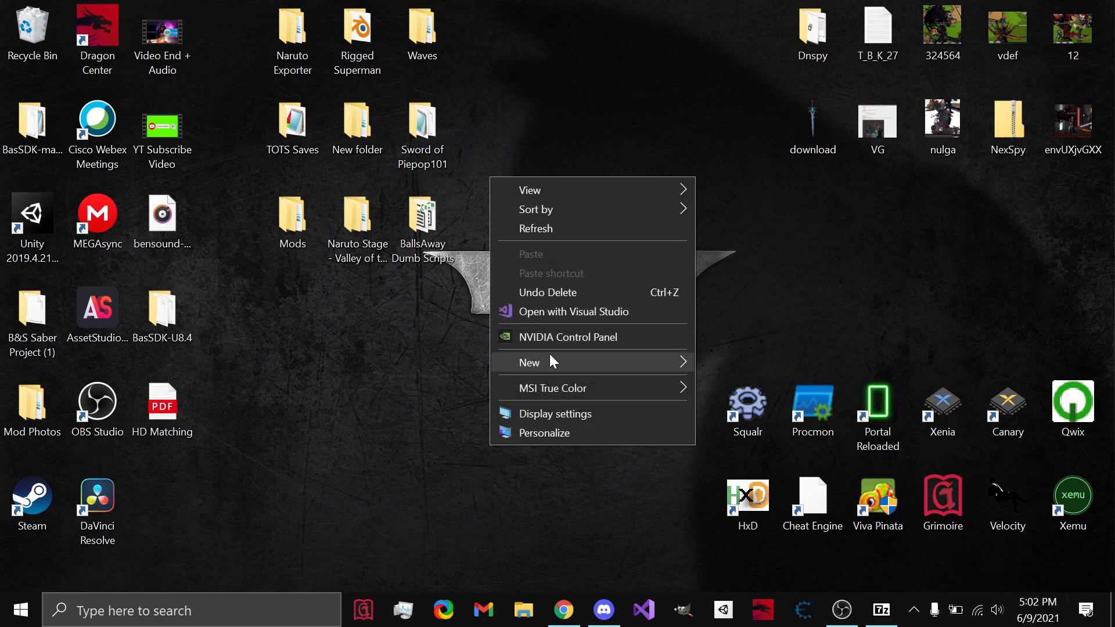
Create a desktop folder named 'My Cheat Engine'
click(530, 362)
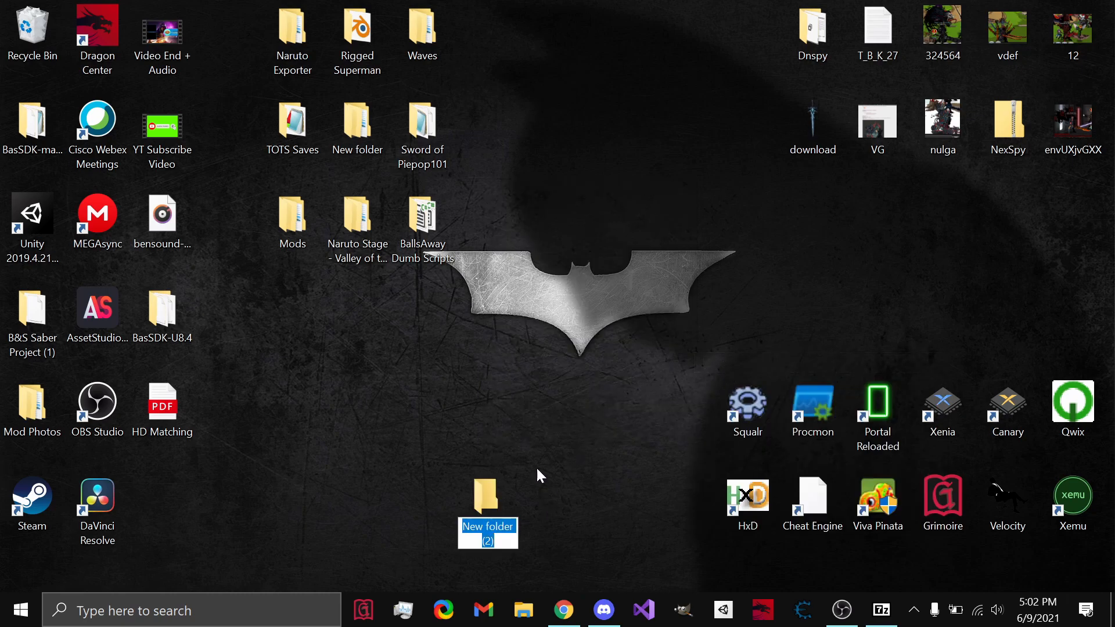
text(My C)
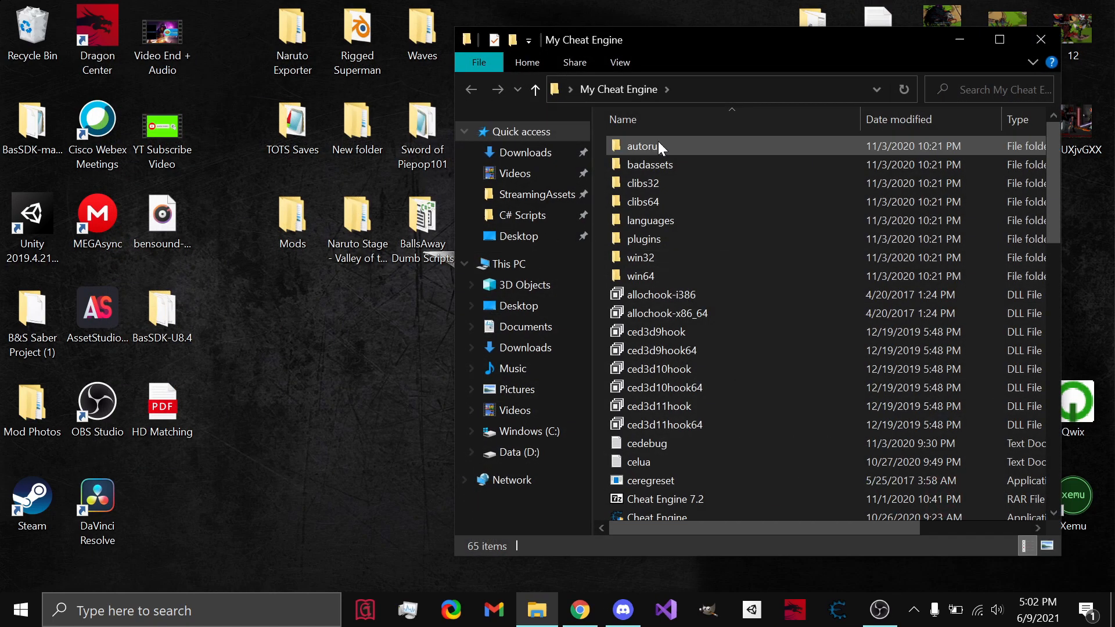
Locate the 375 KB Cheat Engine application among the extracted files in My Cheat Engine
scroll(down, 3)
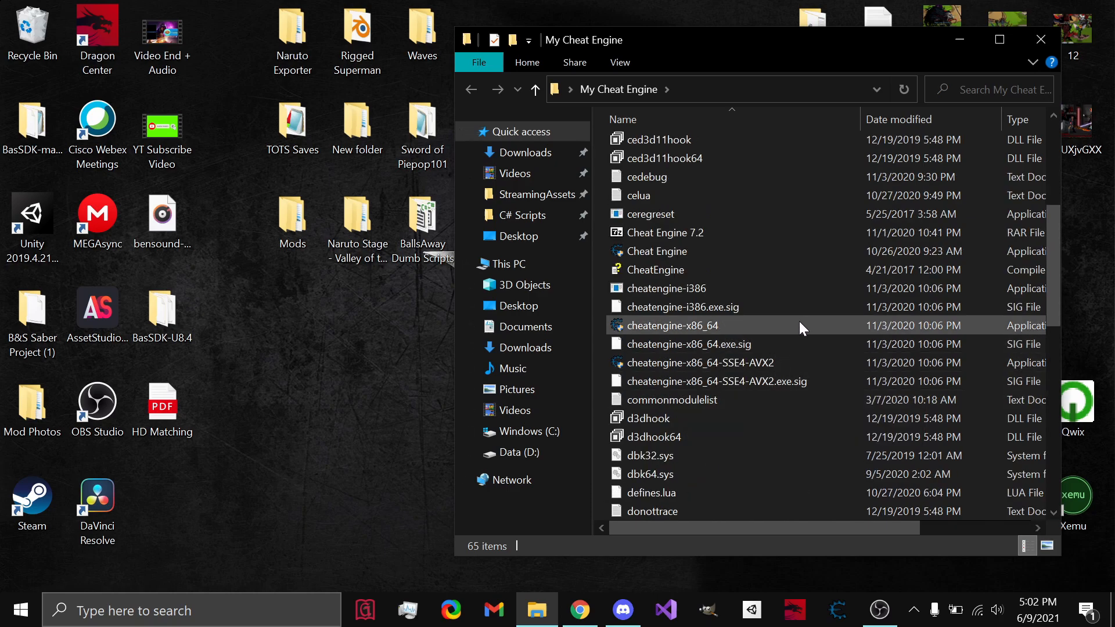
click(656, 251)
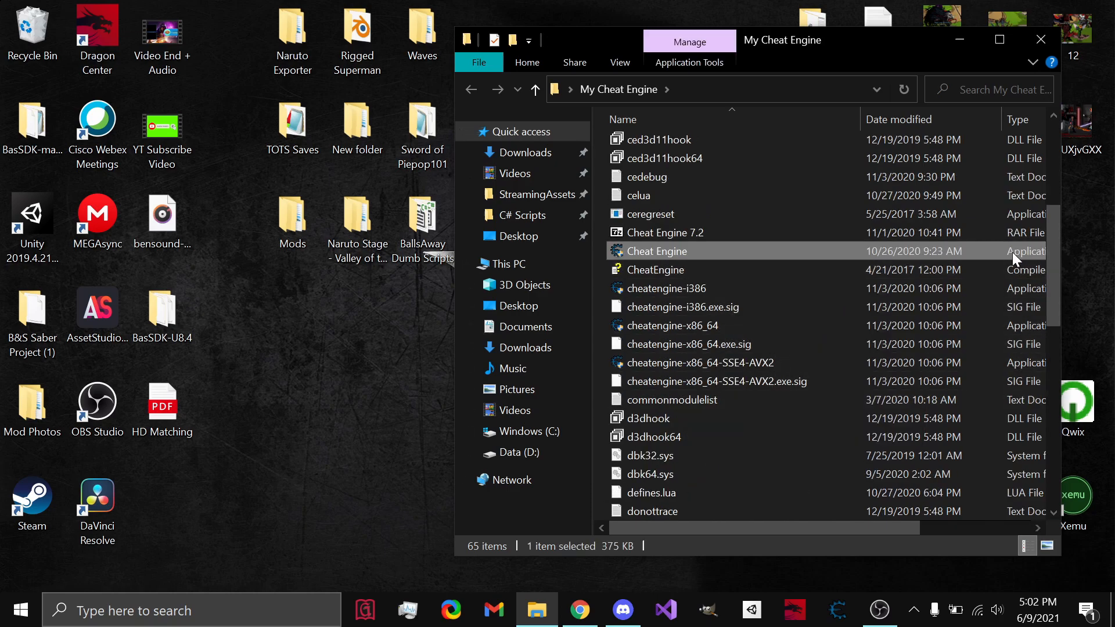